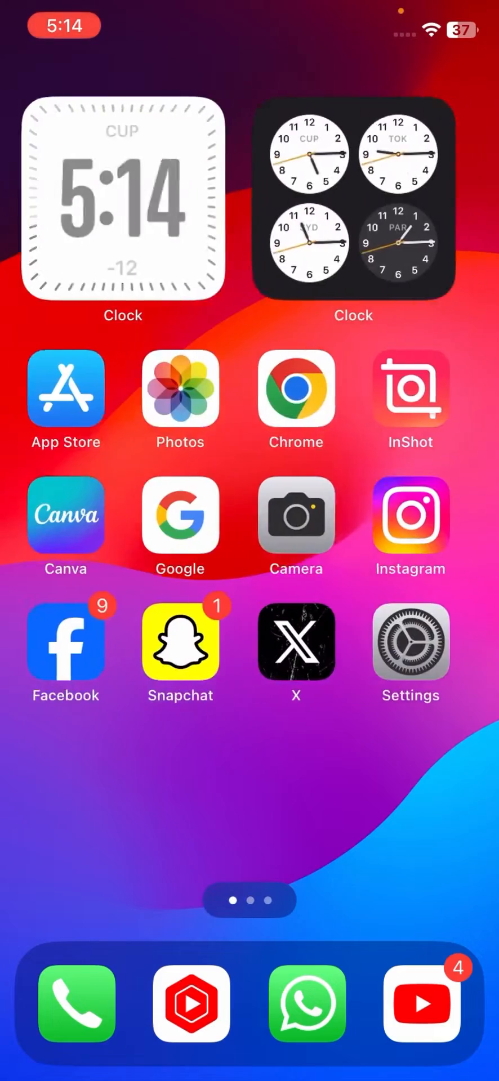
Swipe across the home screen pages and open the App Store search.
scroll(left, 3)
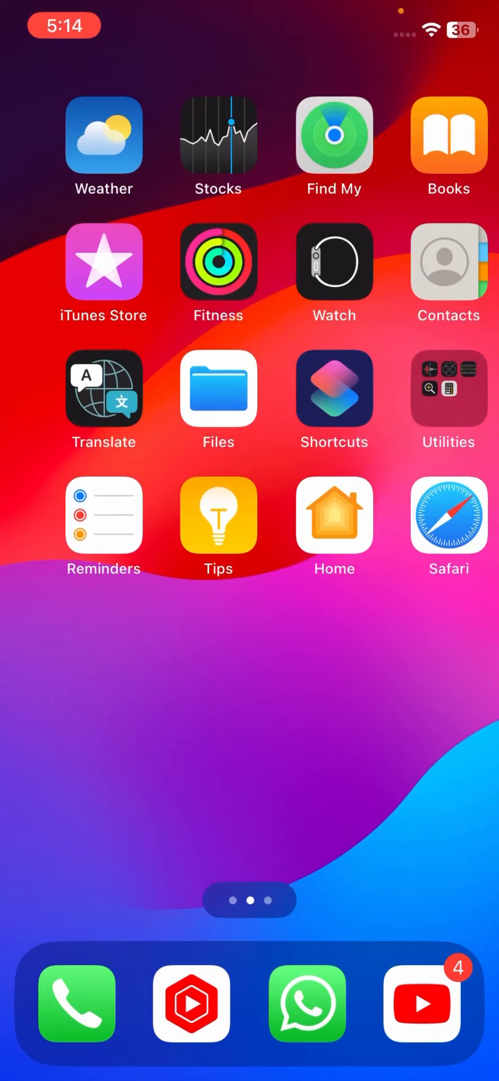
scroll(left, 3)
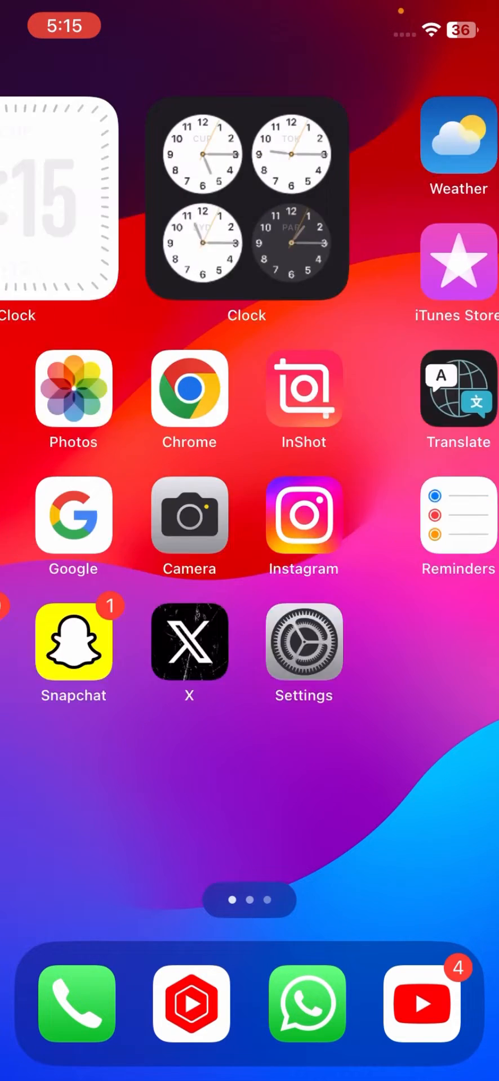
scroll(left, 3)
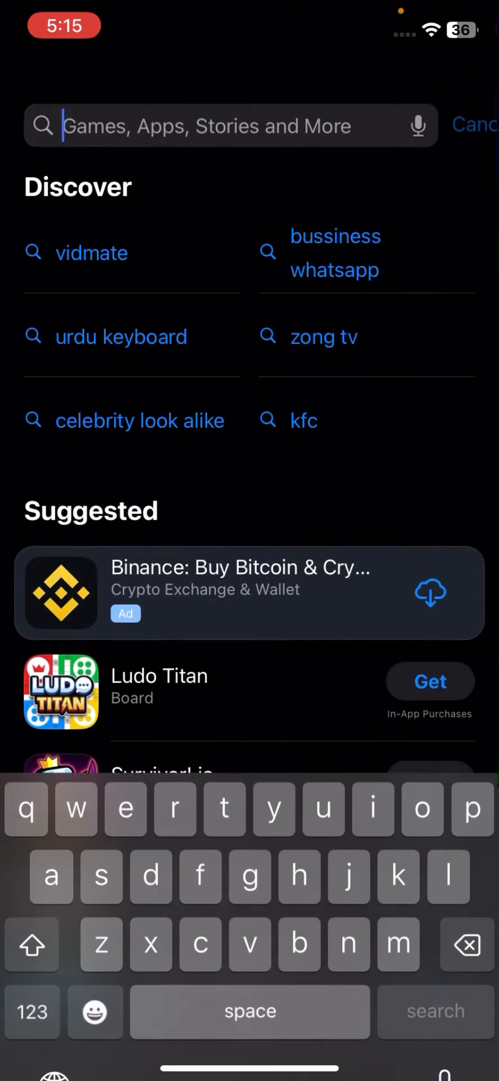
Enter 'inst' in App Store search, cancel, and swipe back to the home screen.
text(inst)
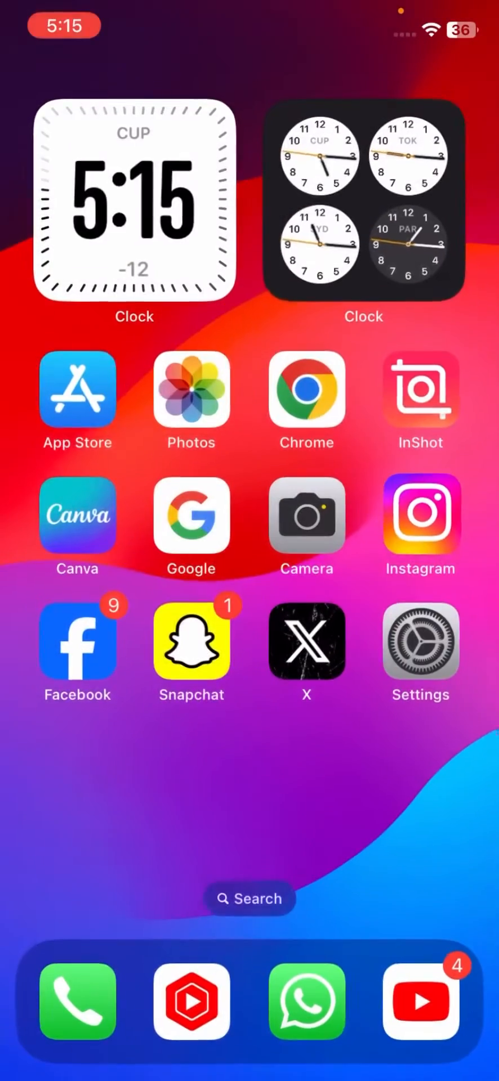
scroll(left, 3)
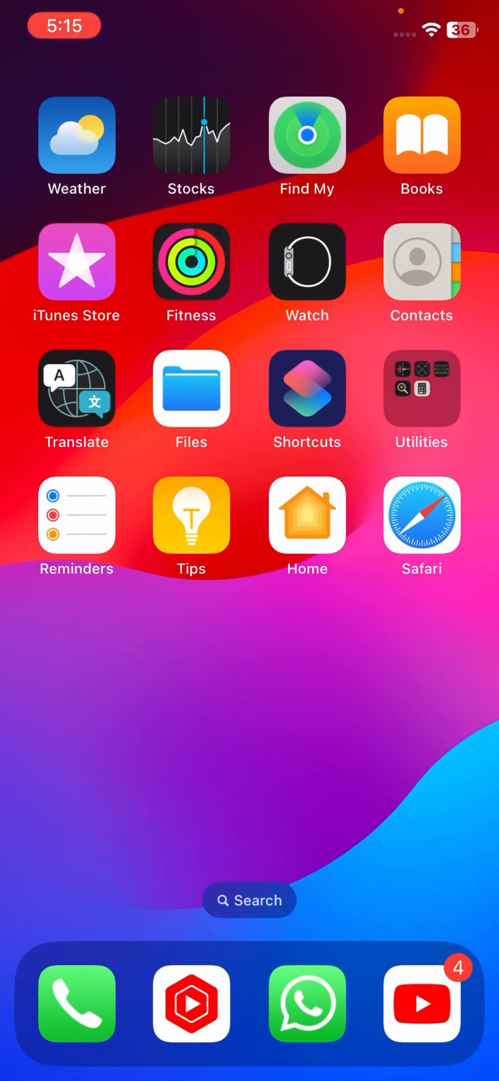
Swipe to the second home page and search the web for 'instgram help'.
scroll(left, 3)
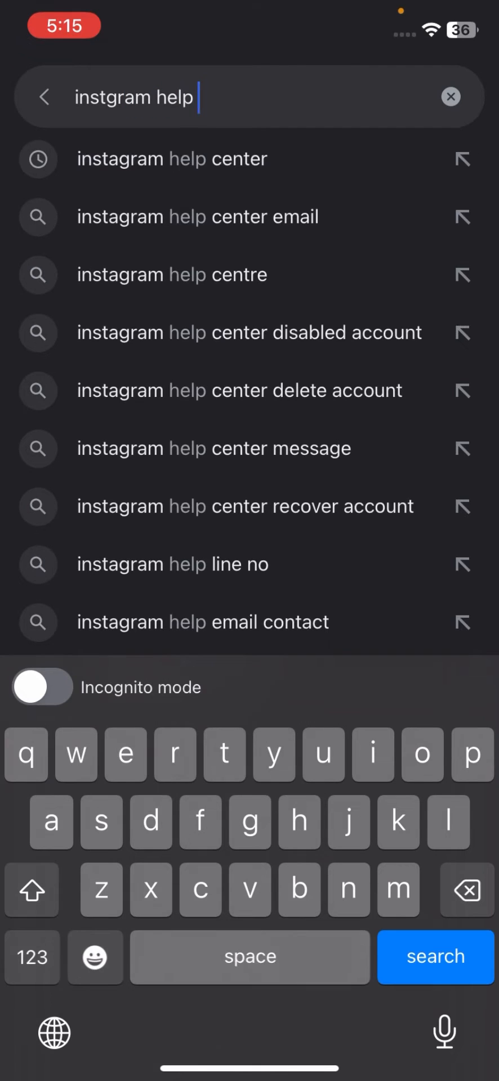
Open Instagram Help Center's 'I can't log in' article and expand the hacked-account section.
click(171, 159)
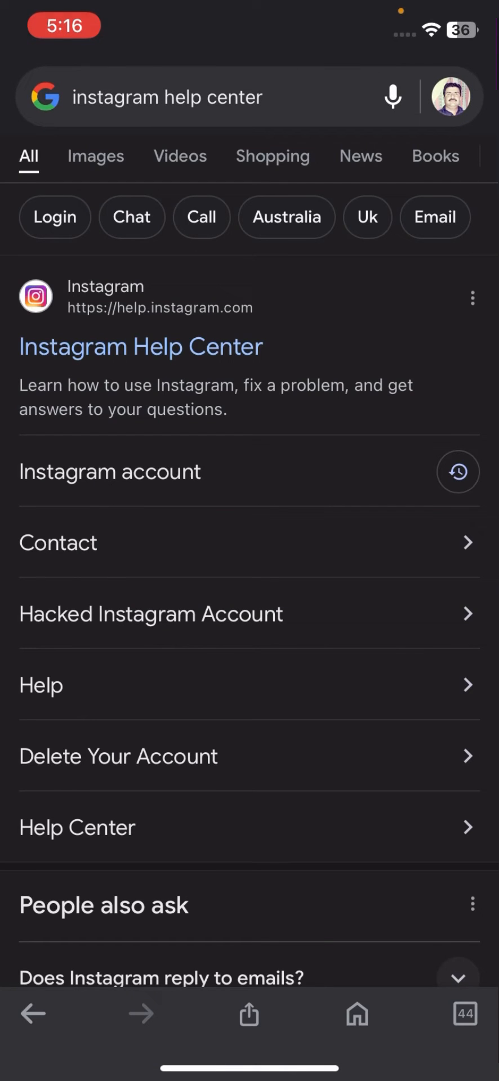
click(140, 346)
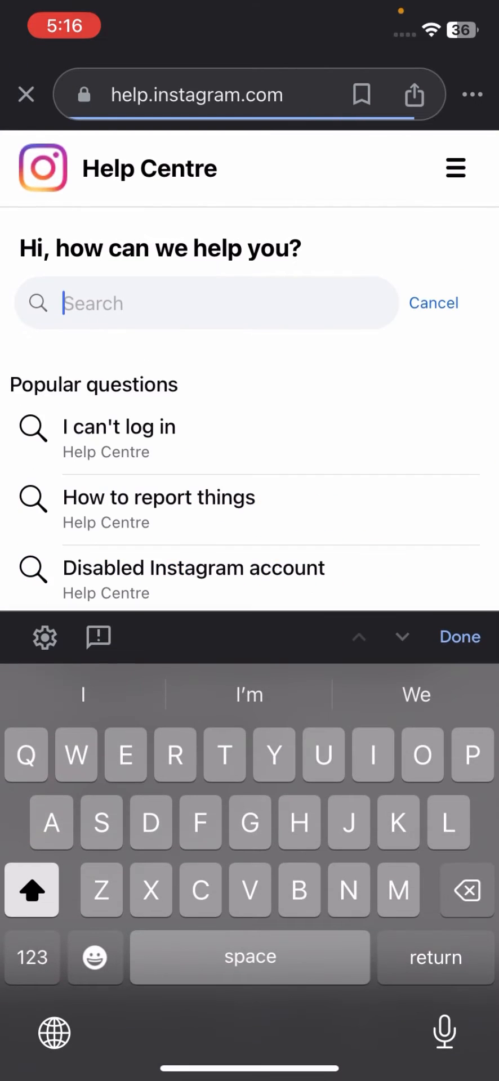
click(119, 426)
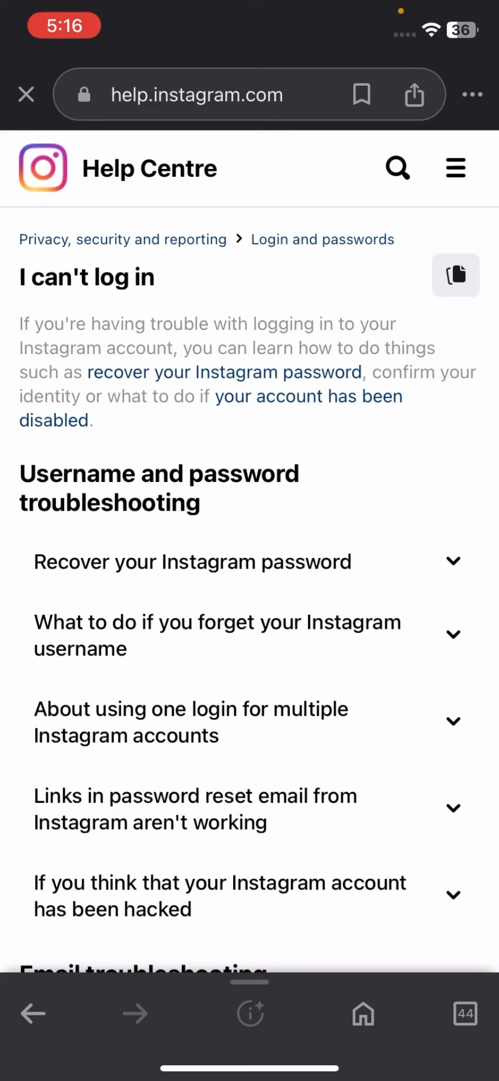
scroll(down, 3)
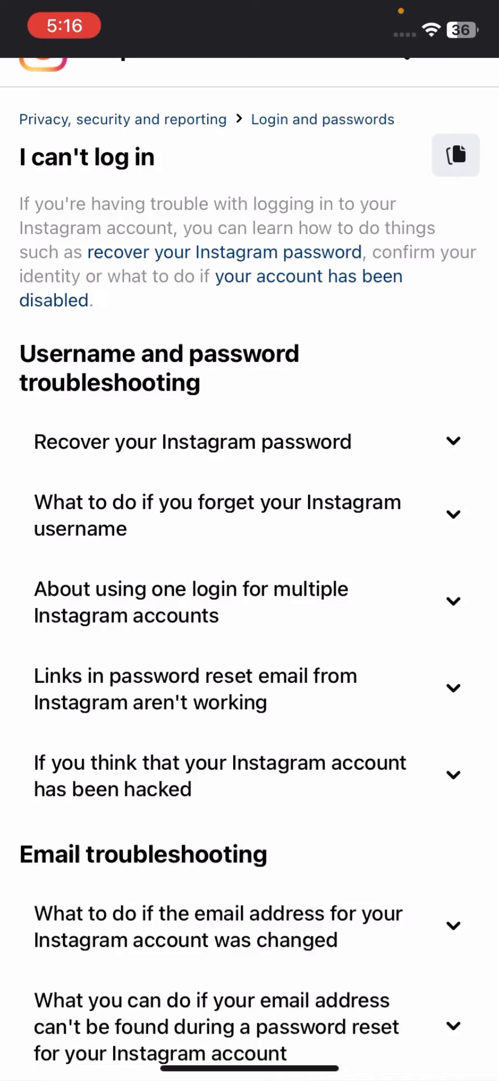
click(249, 776)
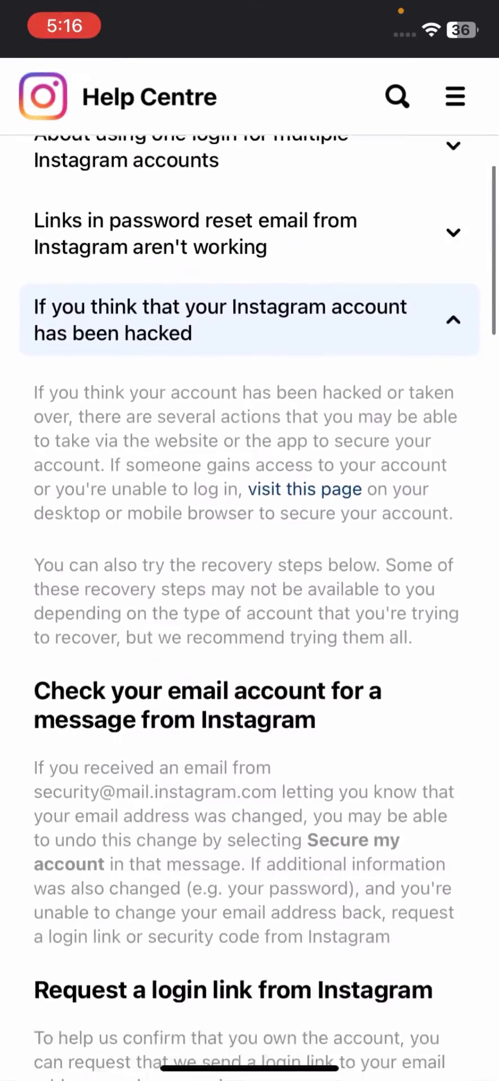
Answer No to 'Was this helpful?' and type a login-error complaint in the Optional box.
scroll(down, 3)
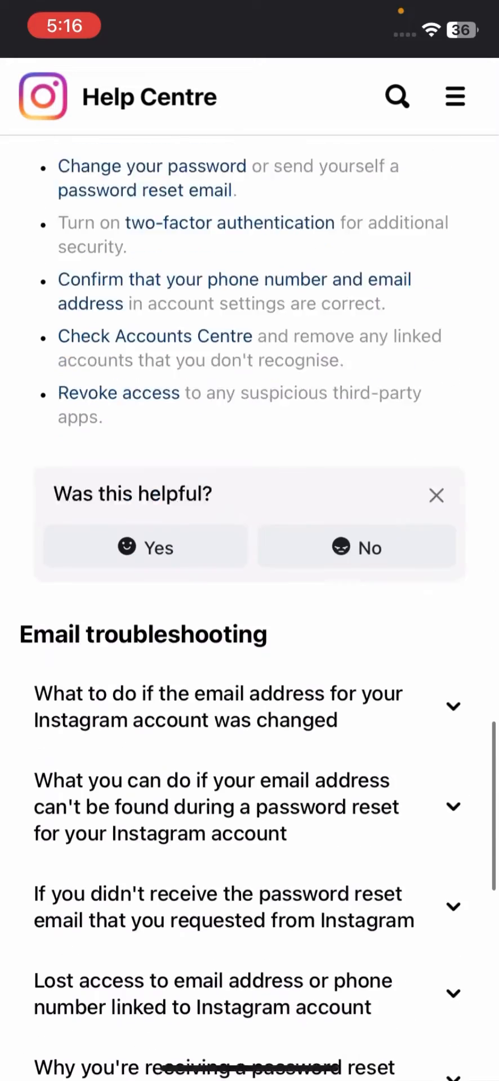
click(357, 546)
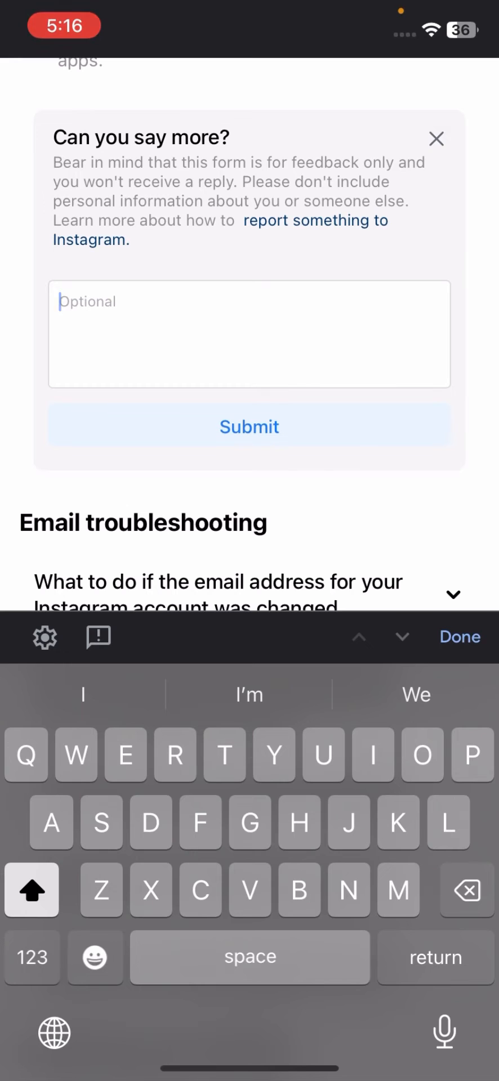
text(Hello Instagram team please solve my problem. I am facing an error when I login my Instagram account.)
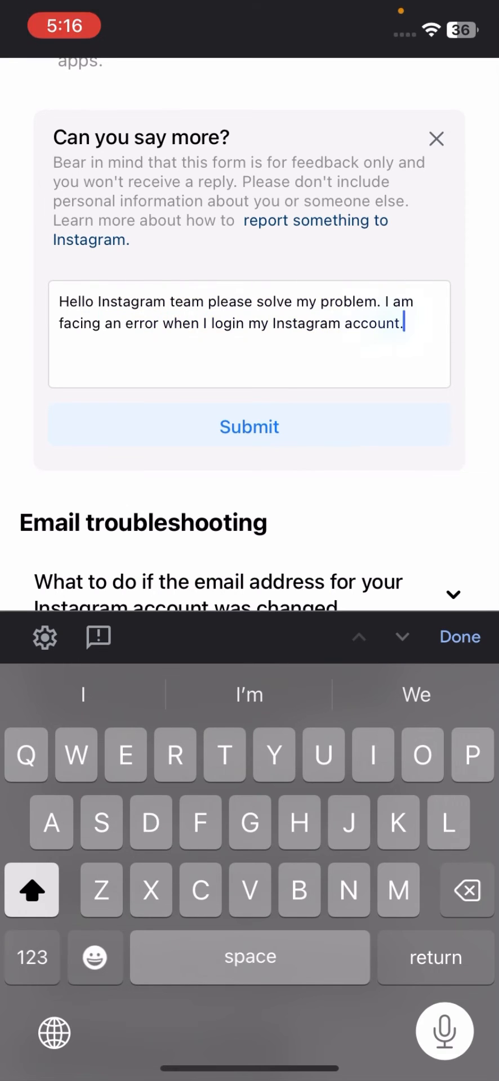
text(Sorry there was a problem with your request so please fix this problem as soon as possible. Thanks.)
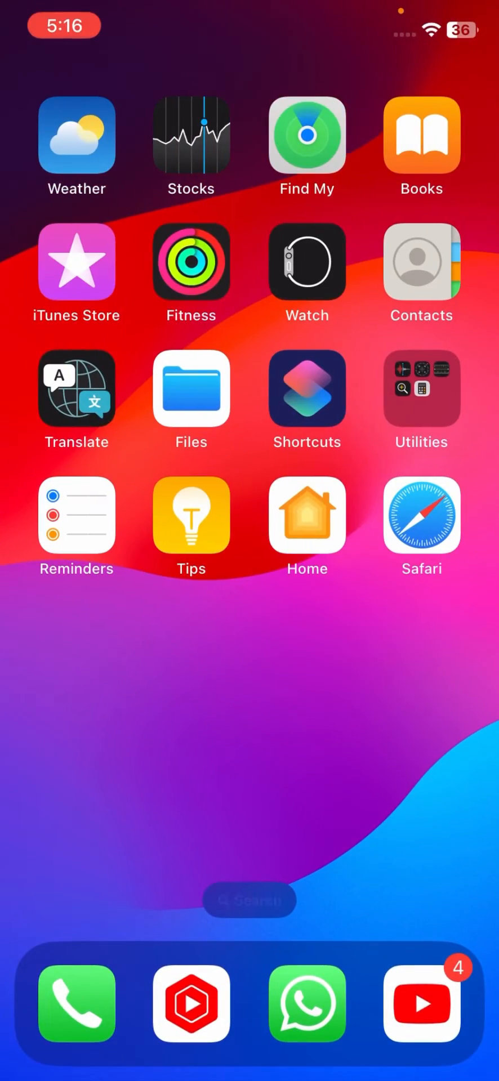
Swipe to the third home page showing Clock, Mail, Gmail and Notes.
scroll(left, 3)
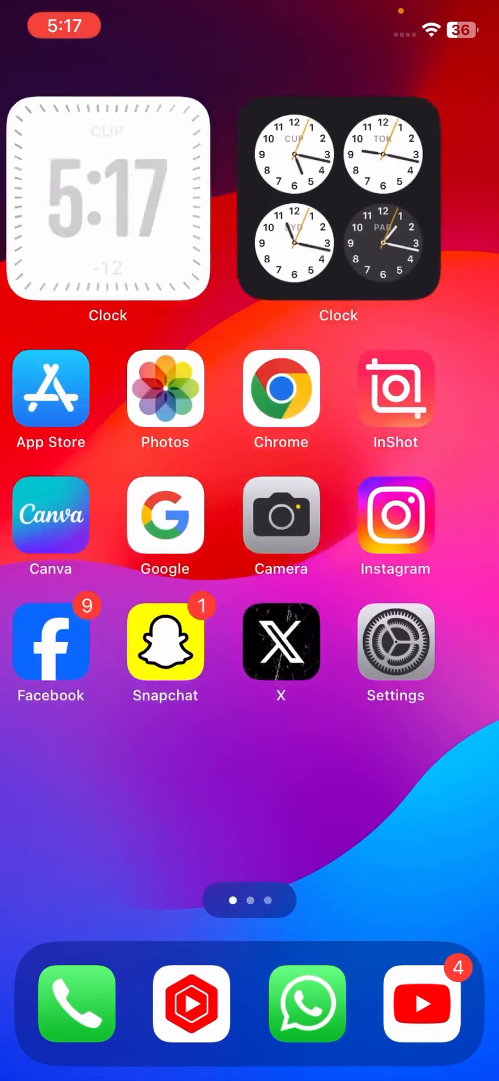
scroll(left, 3)
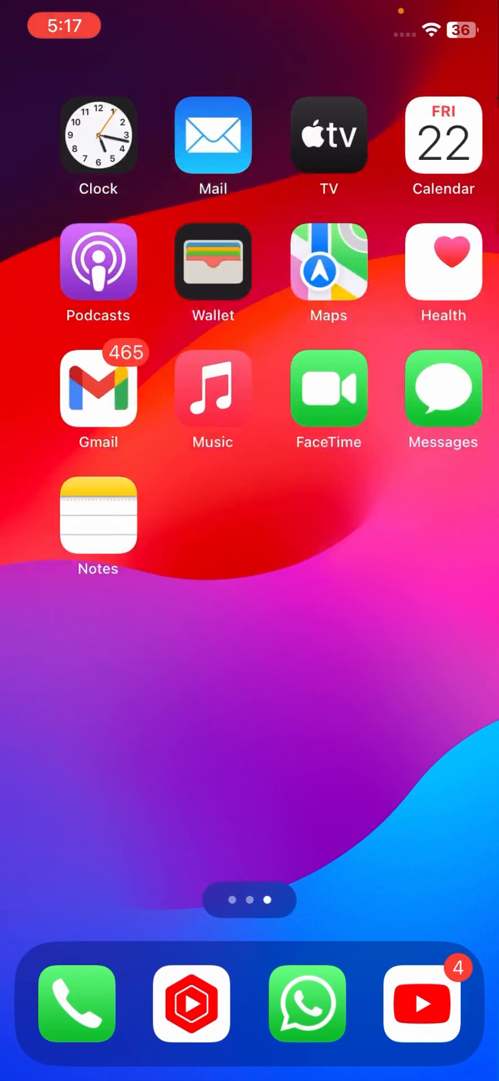